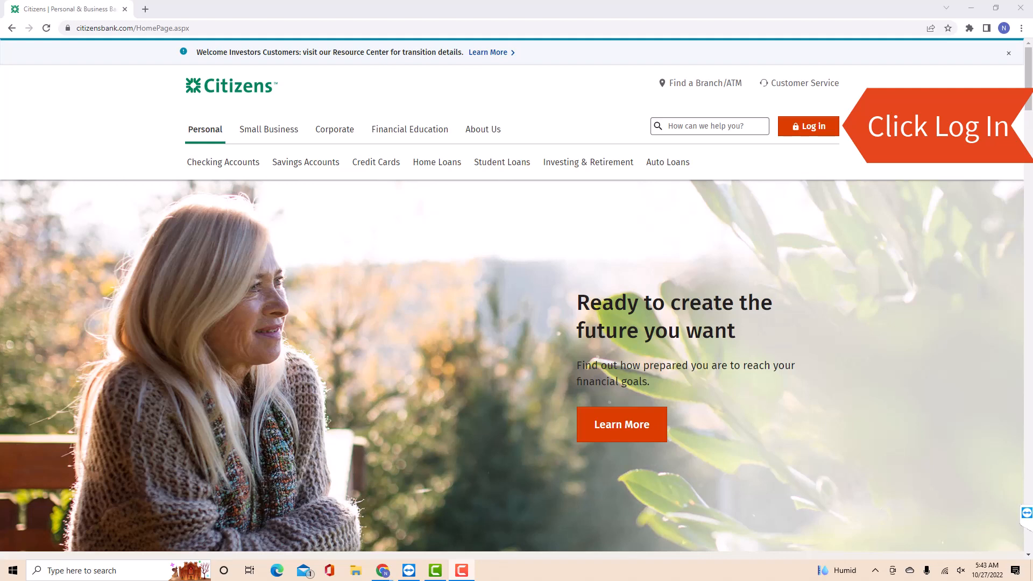
# Open the secure login choices from the Citizens homepage with Personal/Small Business selected.
pyautogui.click(808, 125)
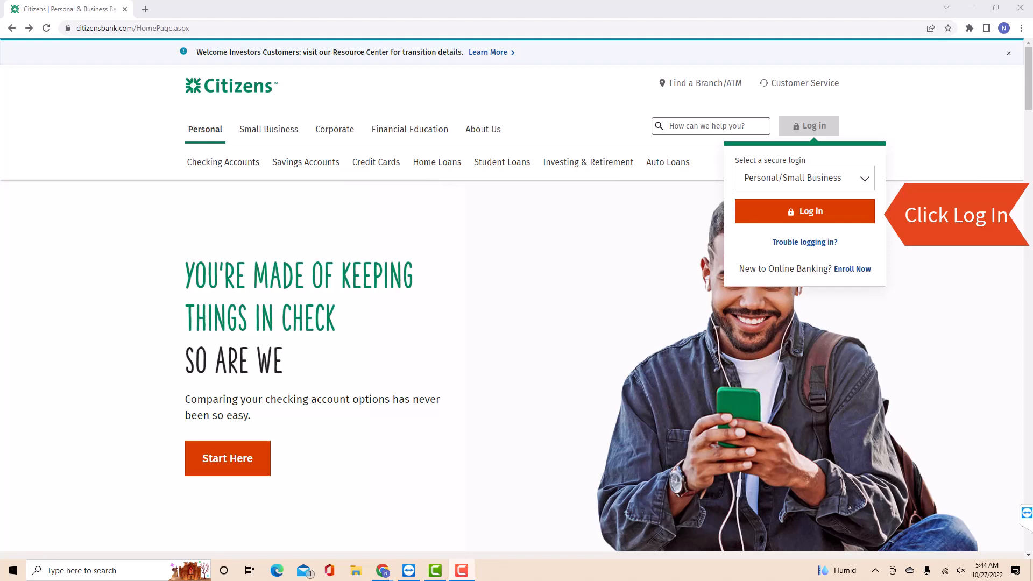
pyautogui.click(804, 211)
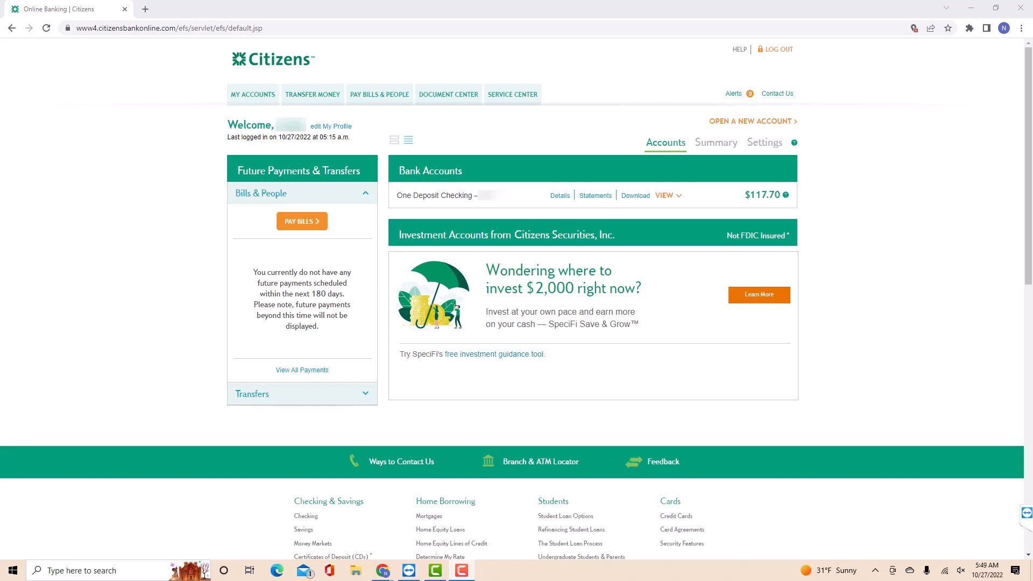
pyautogui.click(512, 95)
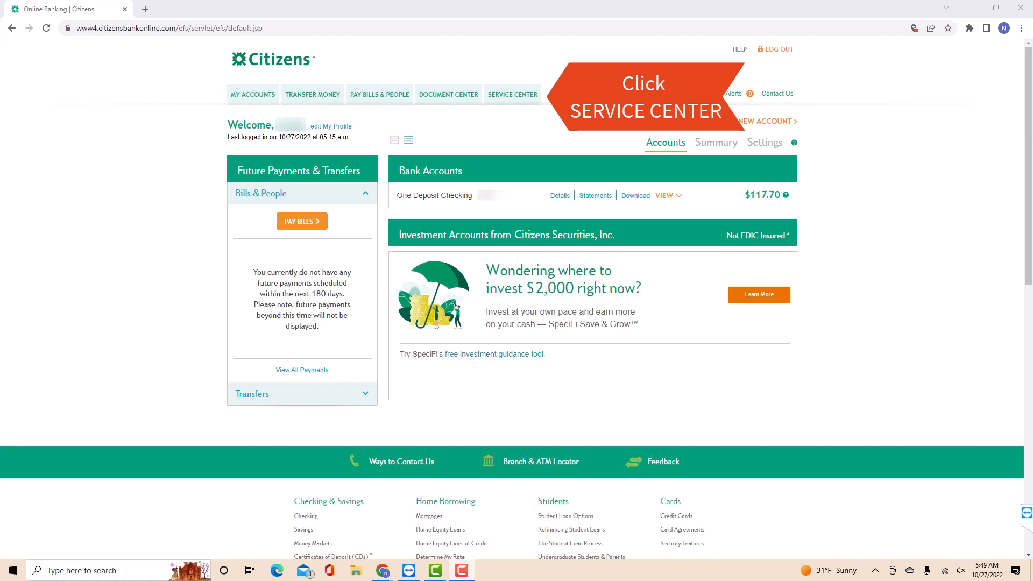
# Go through Service Center to 'Online User ID and Password' under Manage Preferences, showing My Profile.
pyautogui.click(512, 94)
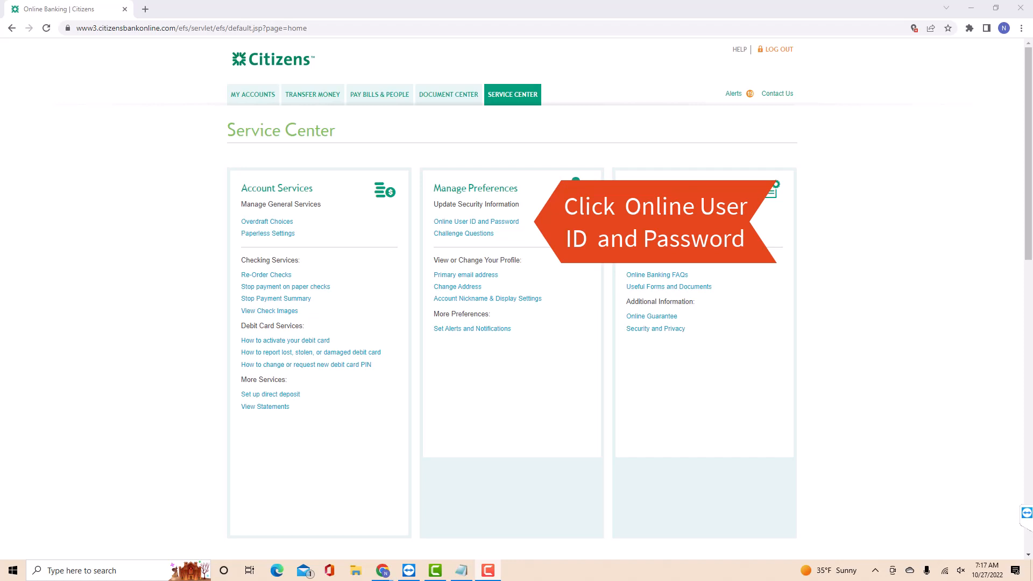
pyautogui.click(476, 222)
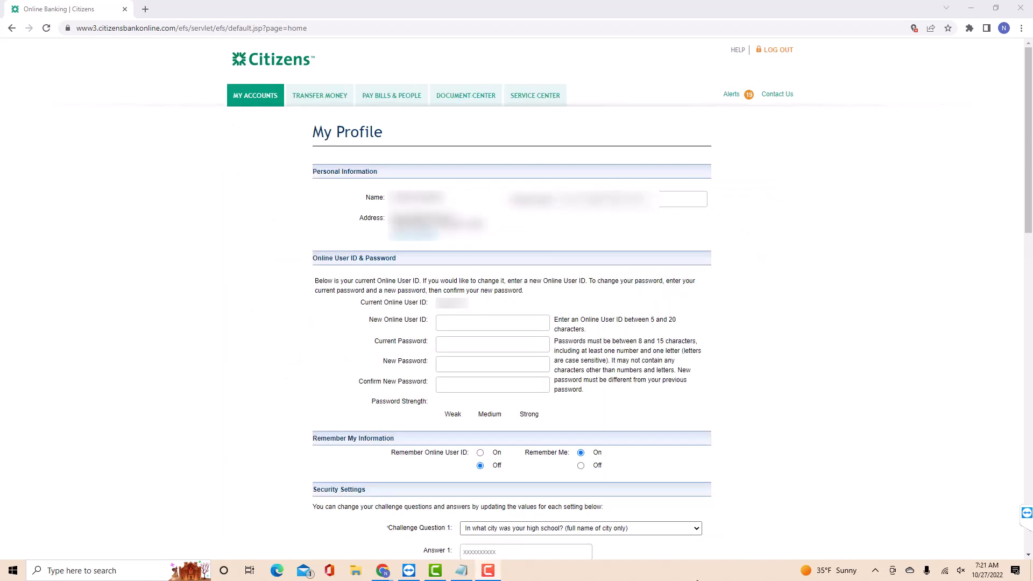